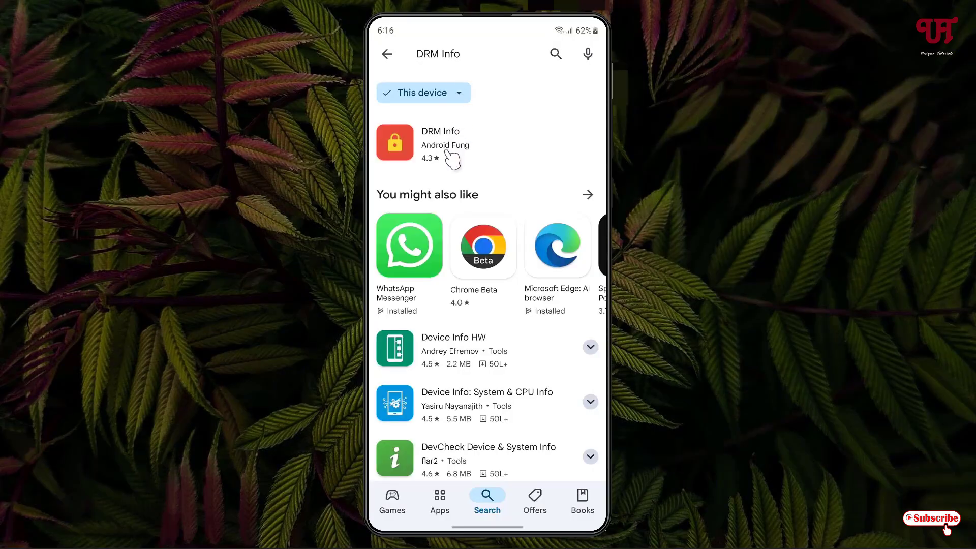
Step: Install DRM Info from its store listing, launch it and scroll to Widevine CDM showing Security Level L1
left_click(445, 143)
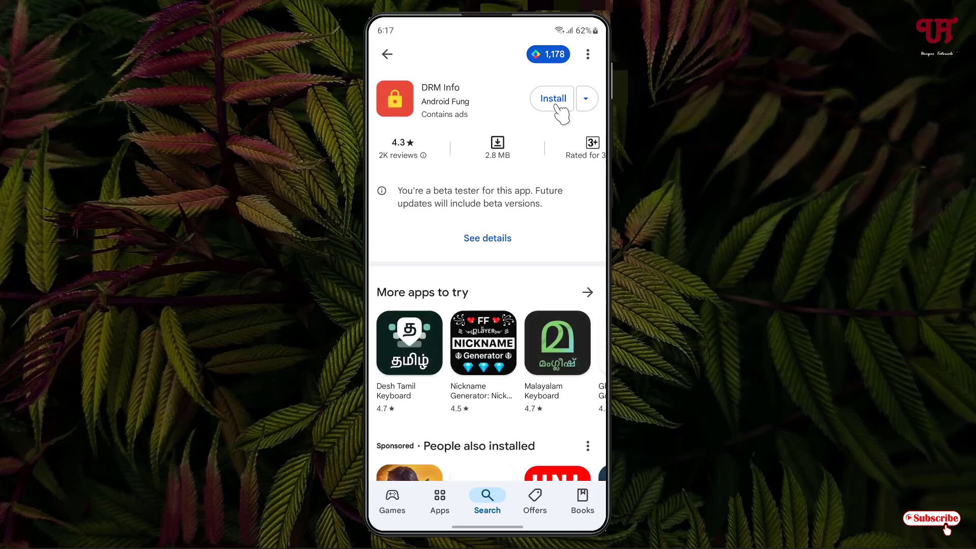
left_click(551, 99)
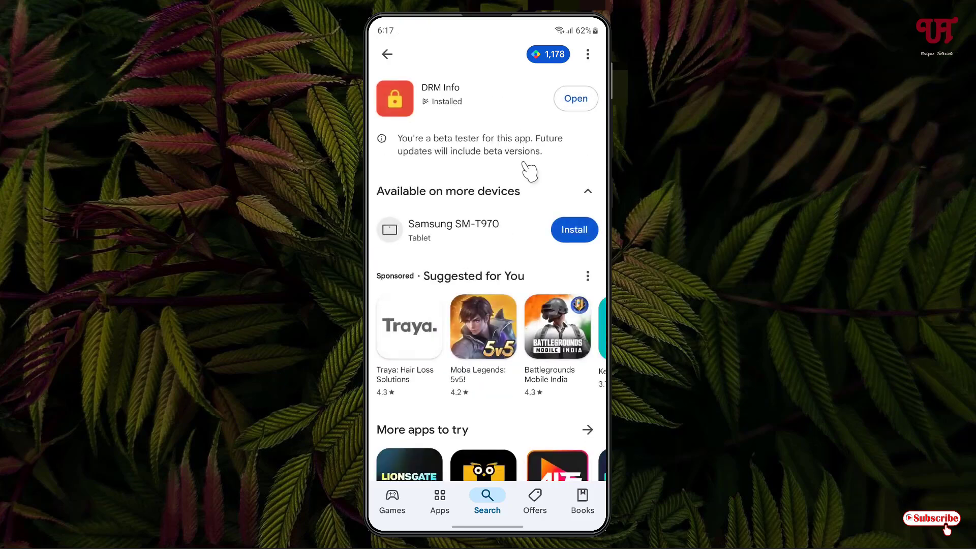
left_click(573, 99)
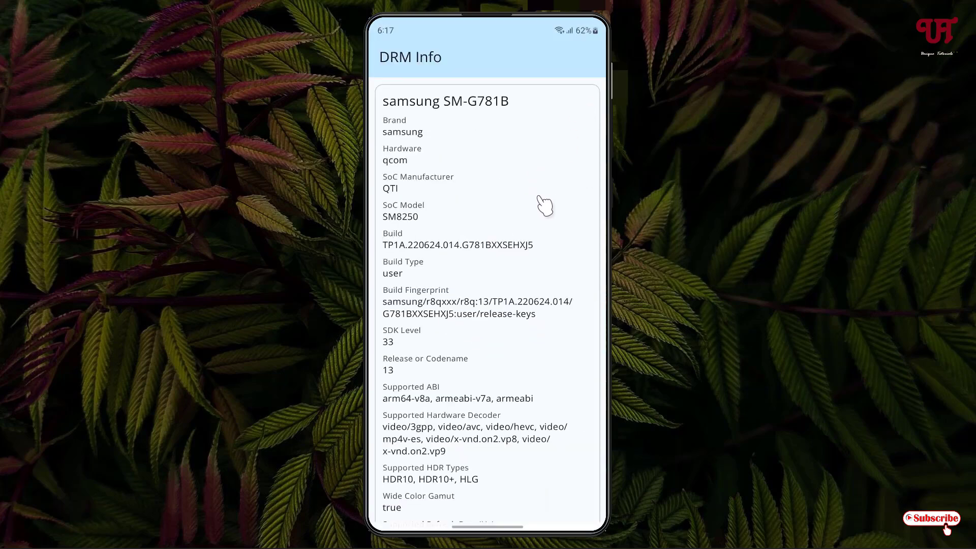
scroll("down", 3)
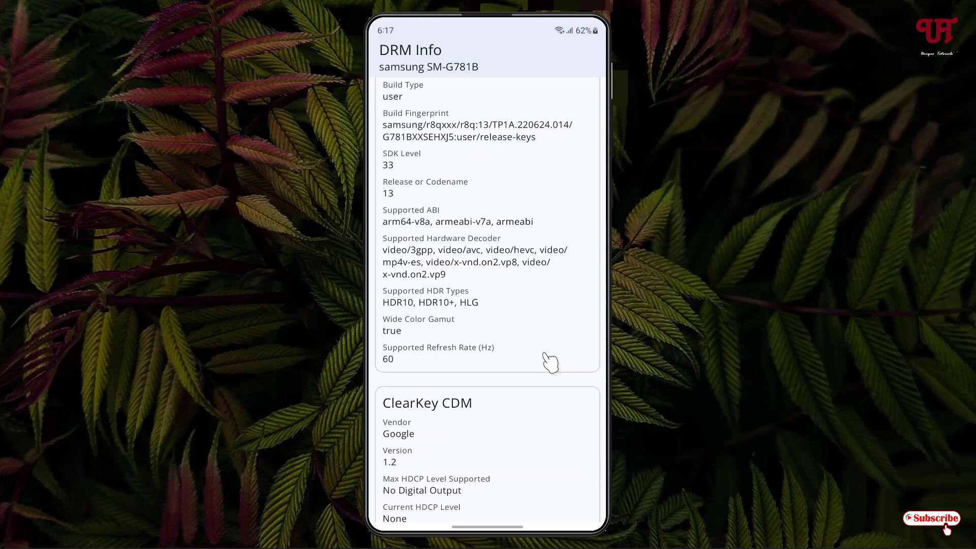
scroll("down", 3)
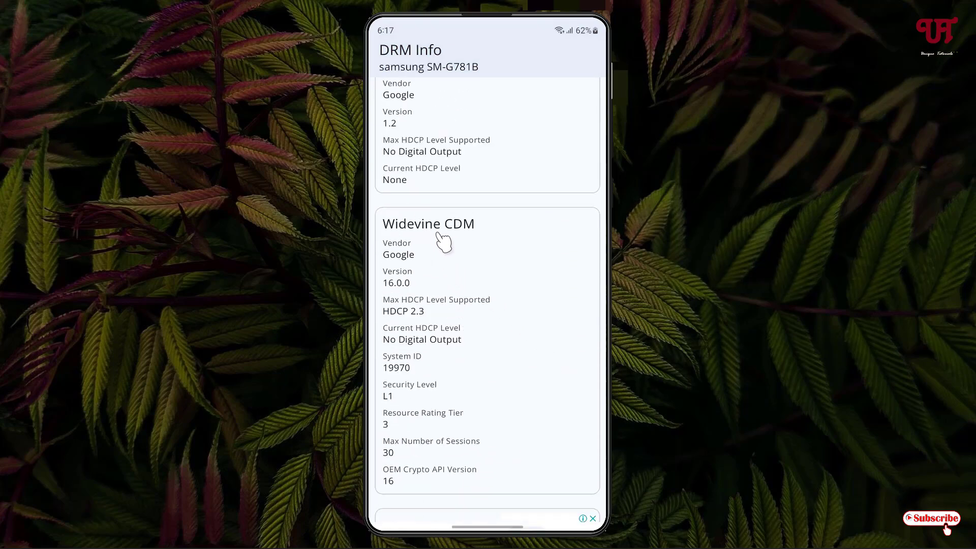
mouse_move(393, 393)
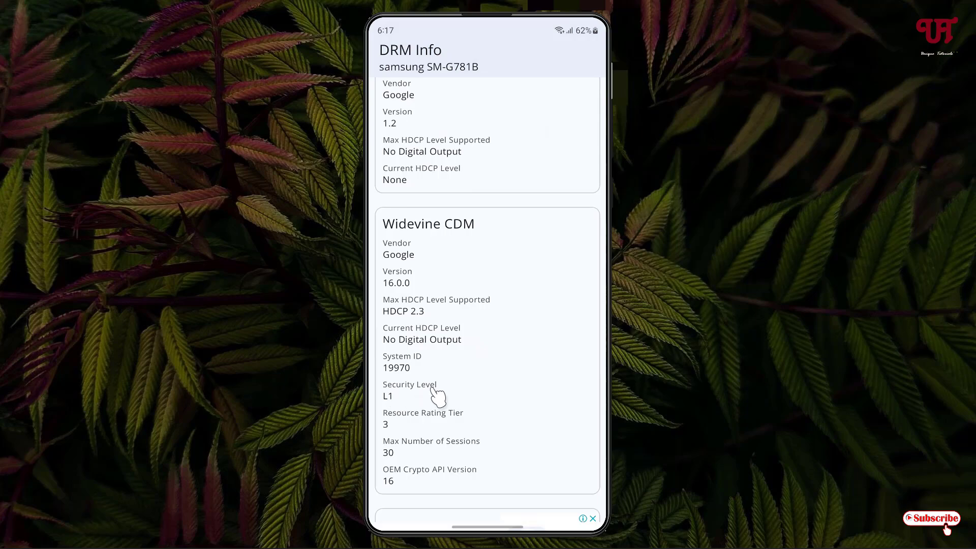
mouse_move(394, 413)
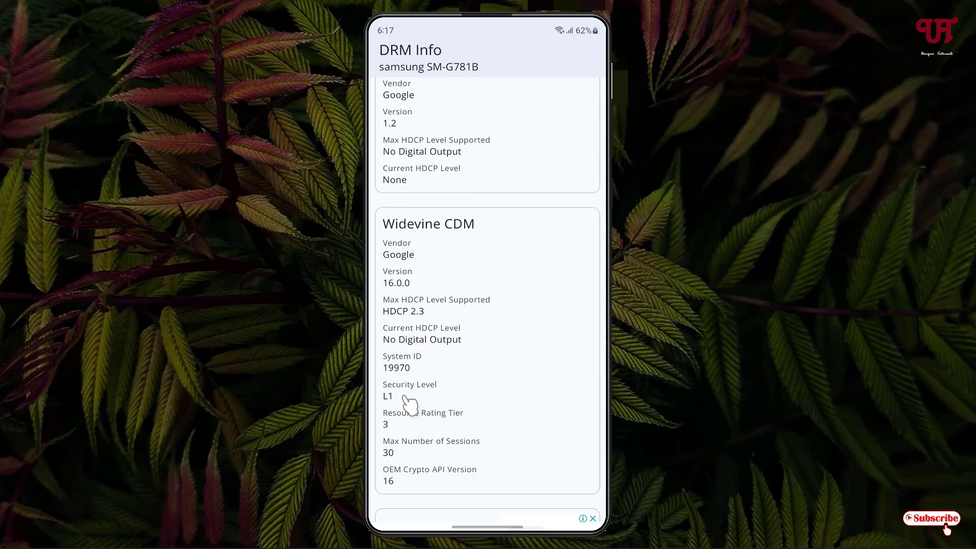
mouse_move(495, 467)
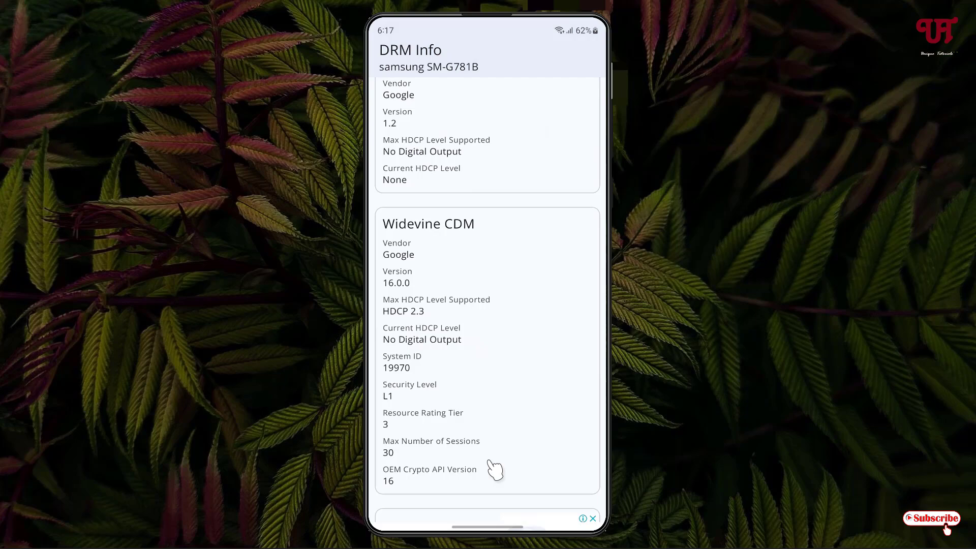
mouse_move(496, 529)
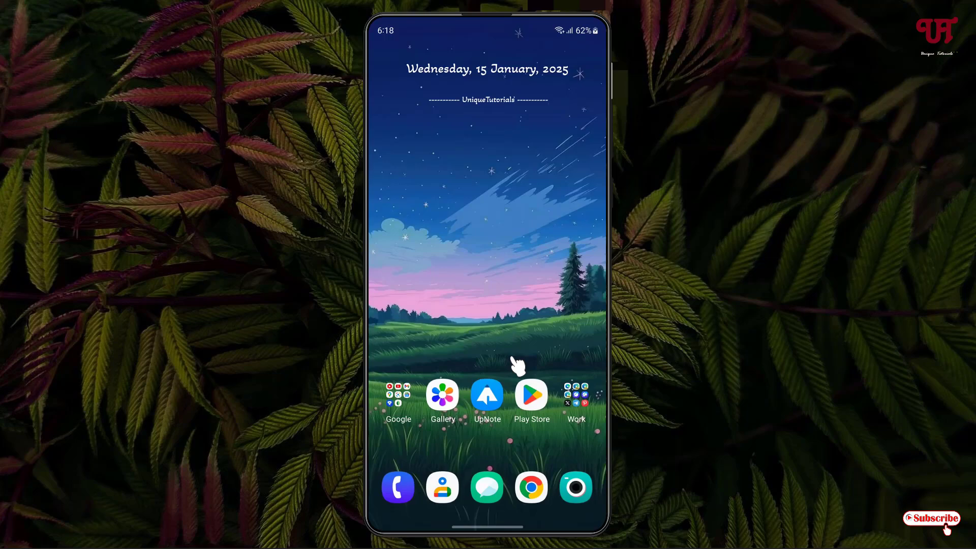
mouse_move(520, 360)
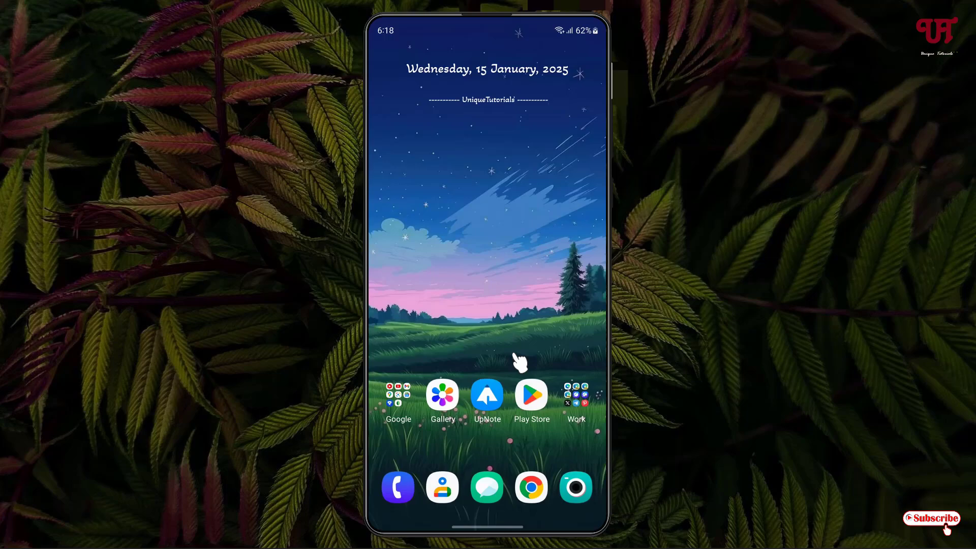